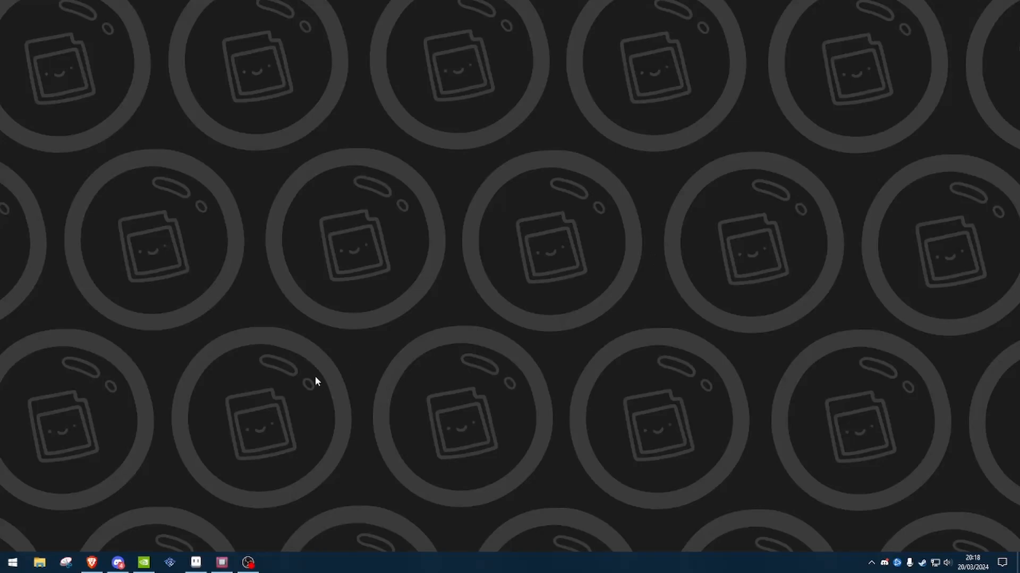
Bring up GB Studio from the taskbar showing Project Highcastle's game world.
click(221, 563)
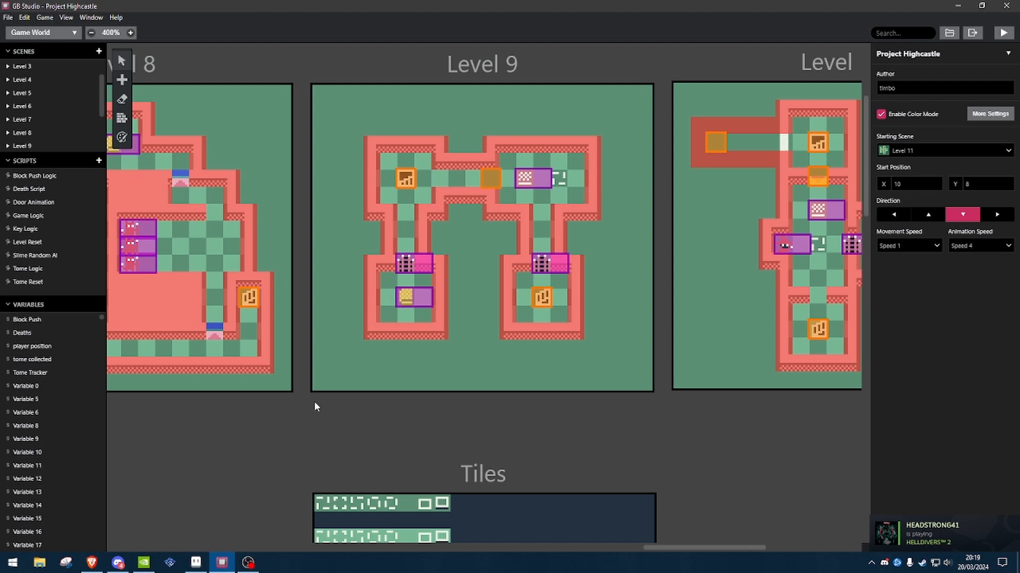
mouse_move(137, 533)
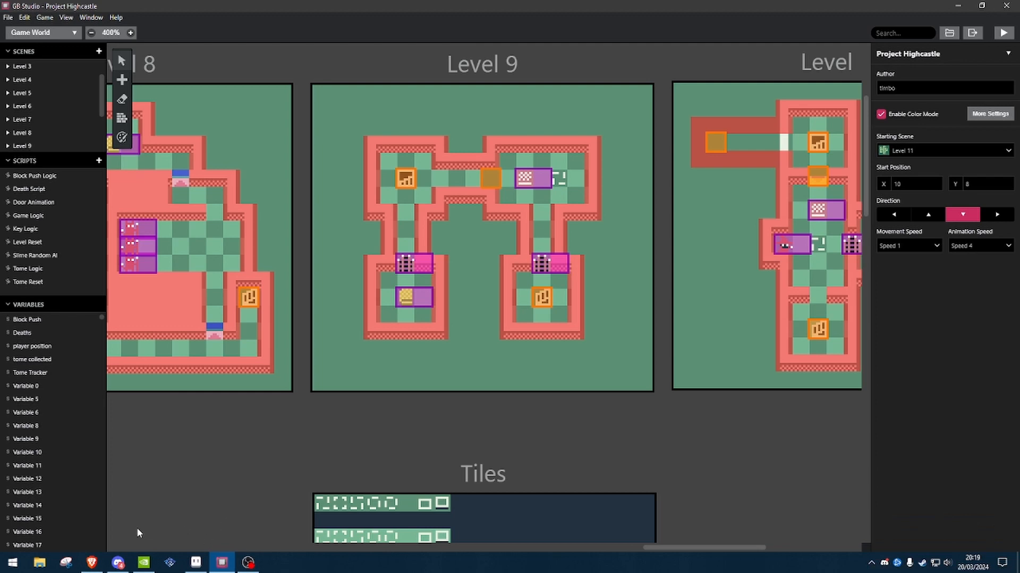
click(63, 562)
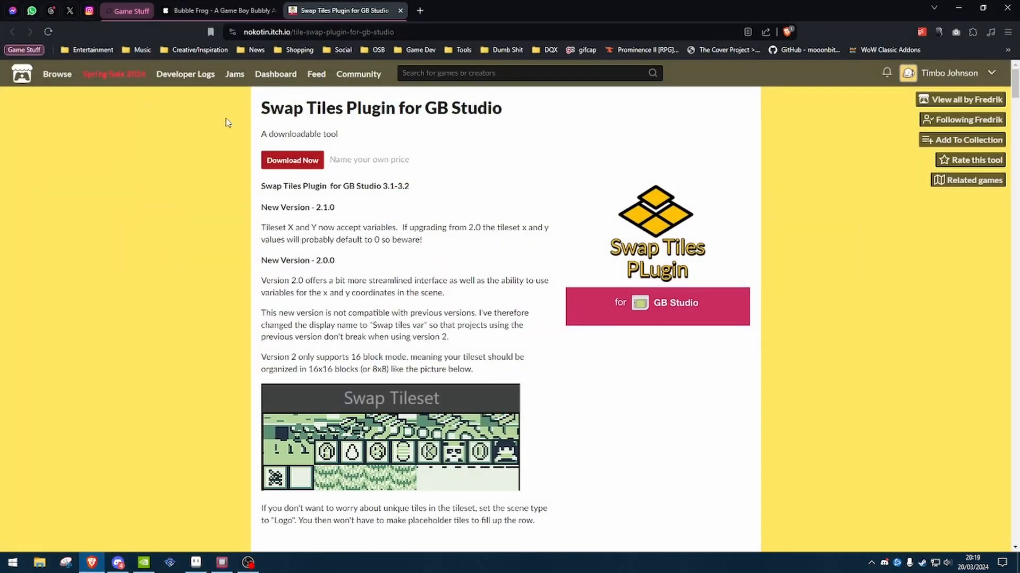
mouse_move(531, 151)
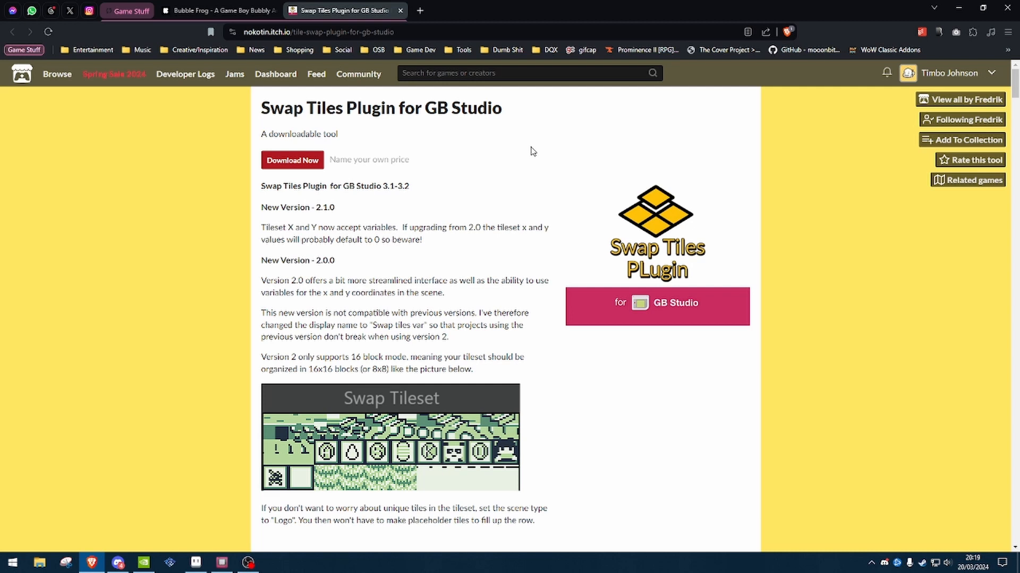
mouse_move(802, 99)
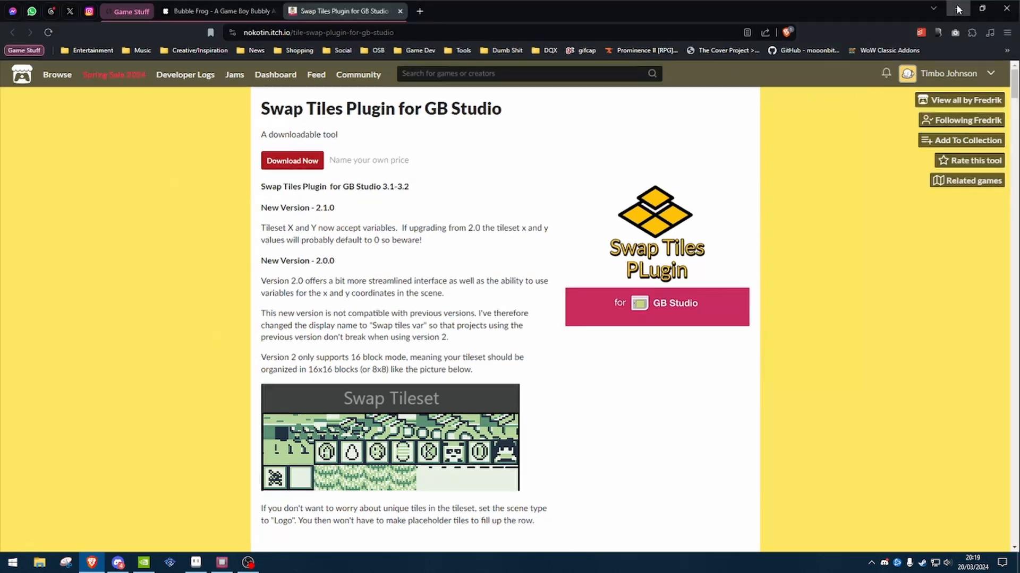
Return to the project, select the Level 9 scene and run the game.
click(221, 562)
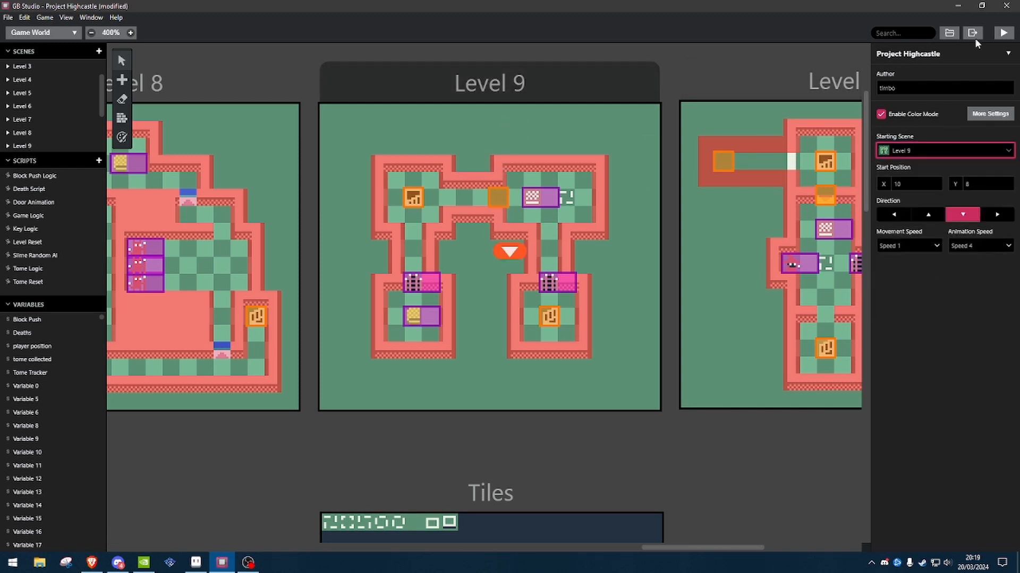
click(489, 83)
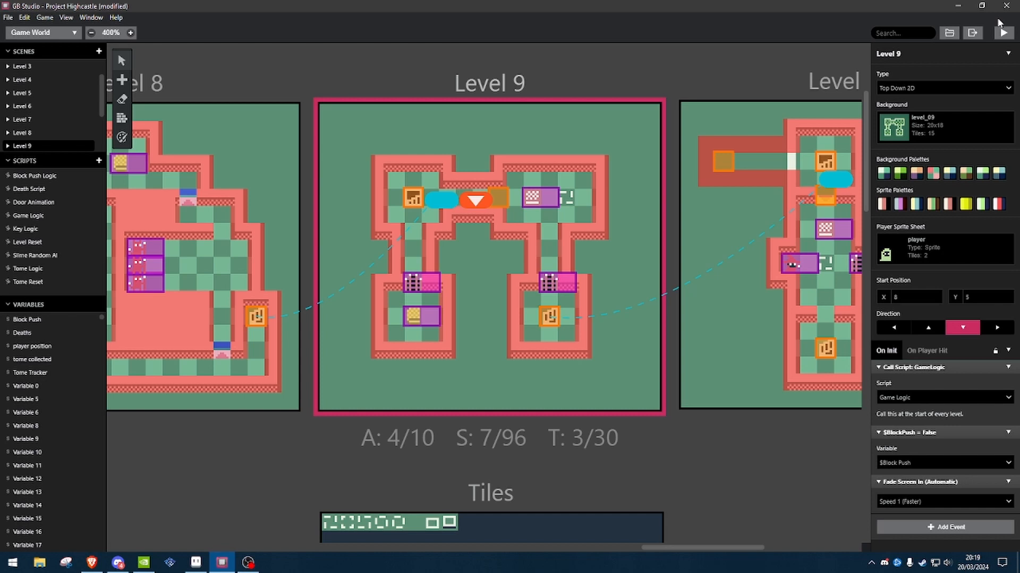
click(1008, 32)
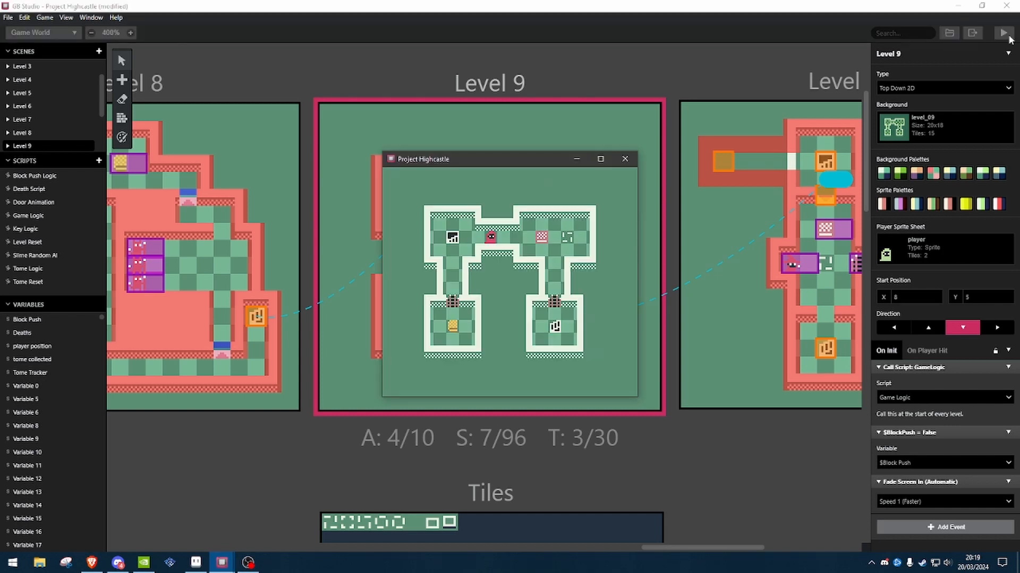
mouse_move(637, 264)
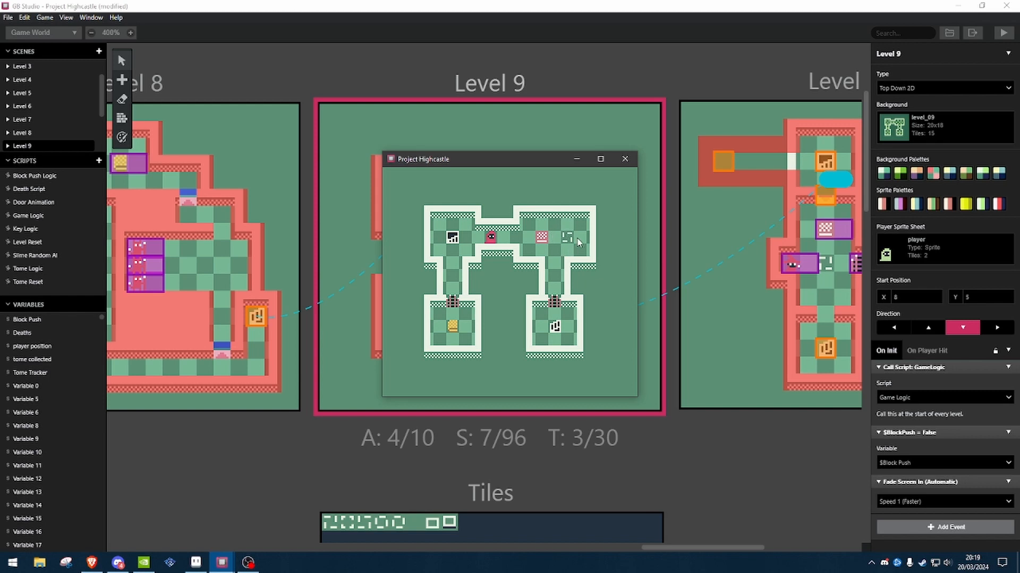
mouse_move(610, 262)
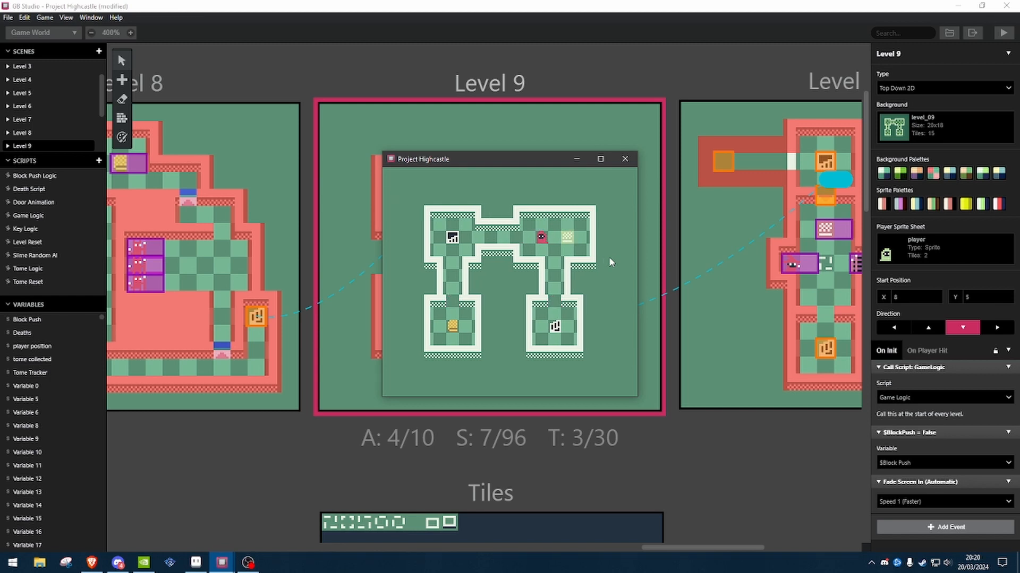
mouse_move(629, 169)
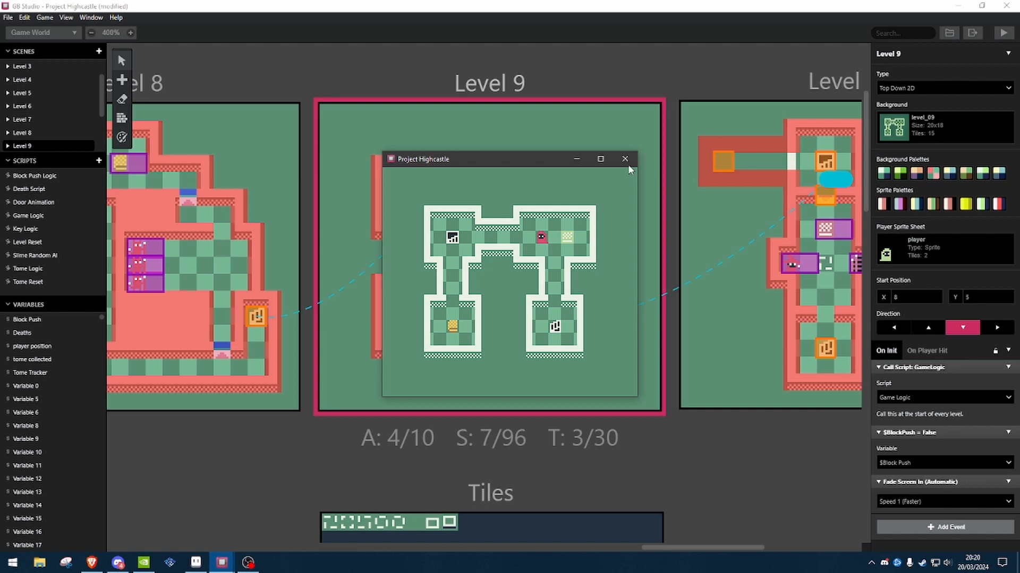
mouse_move(623, 159)
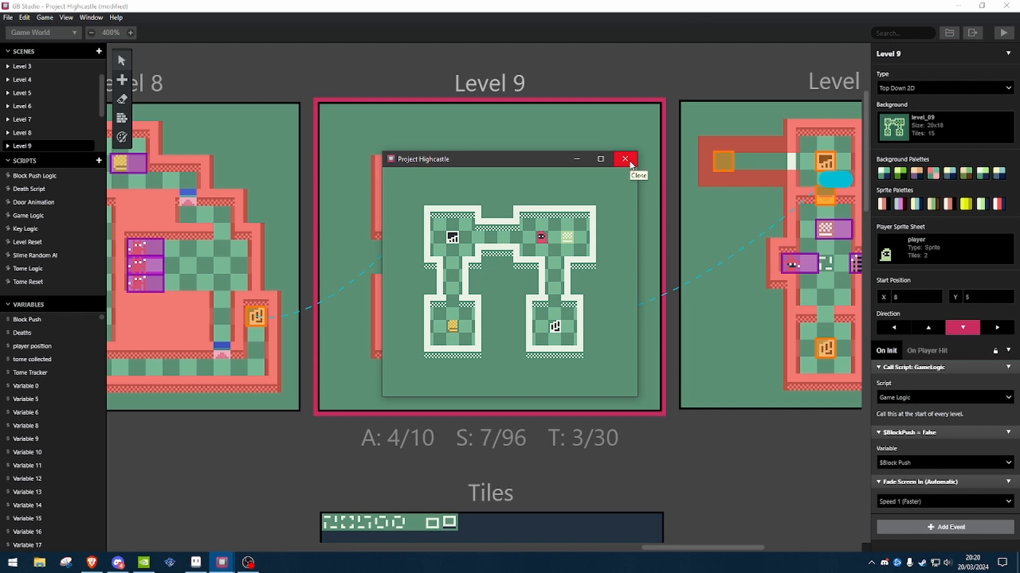
Close the running test game window.
click(623, 159)
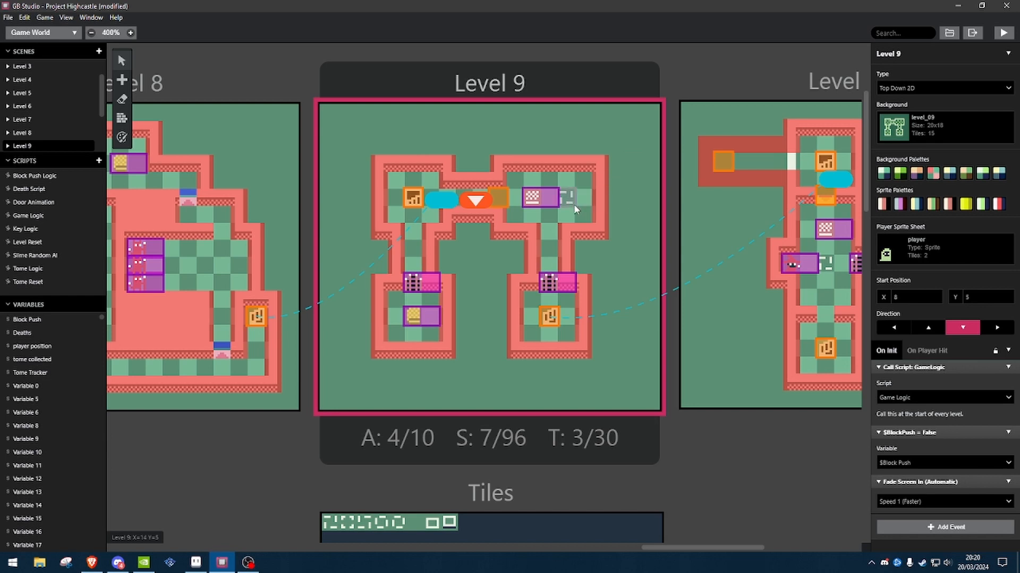
mouse_move(573, 200)
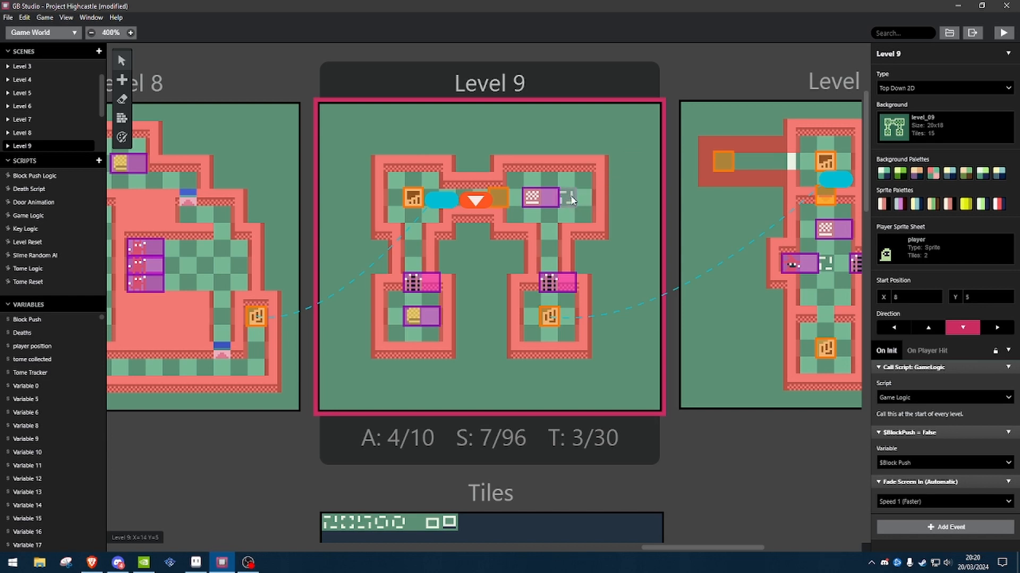
mouse_move(574, 198)
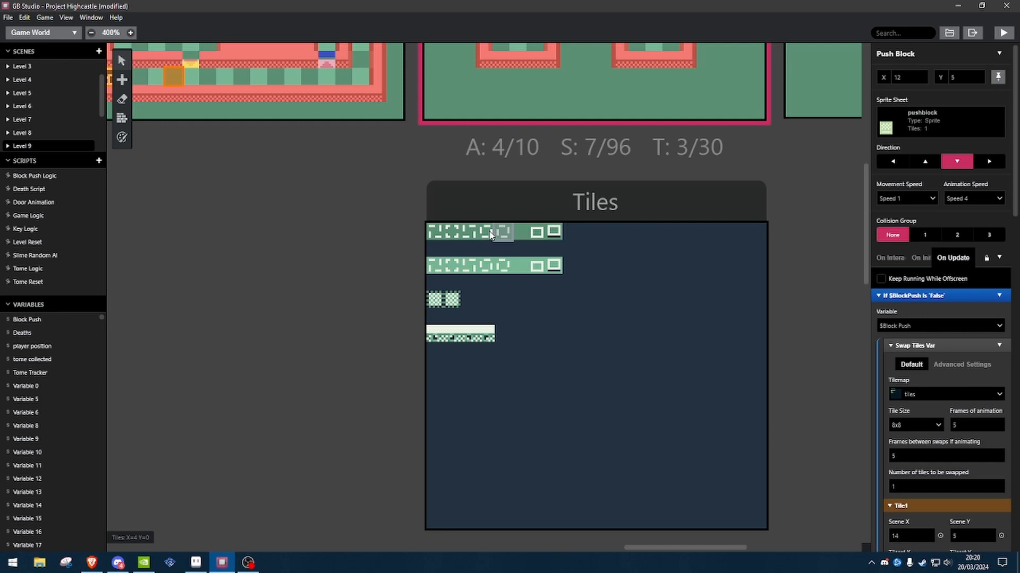
mouse_move(484, 232)
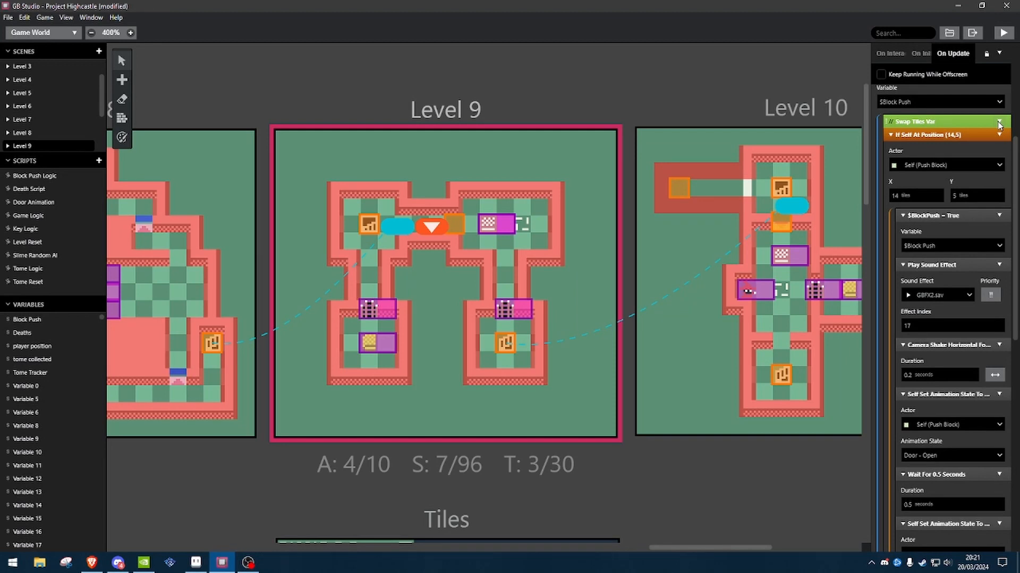
Insert a Swap Tiles Var event after the disabled event.
scroll(up, 3)
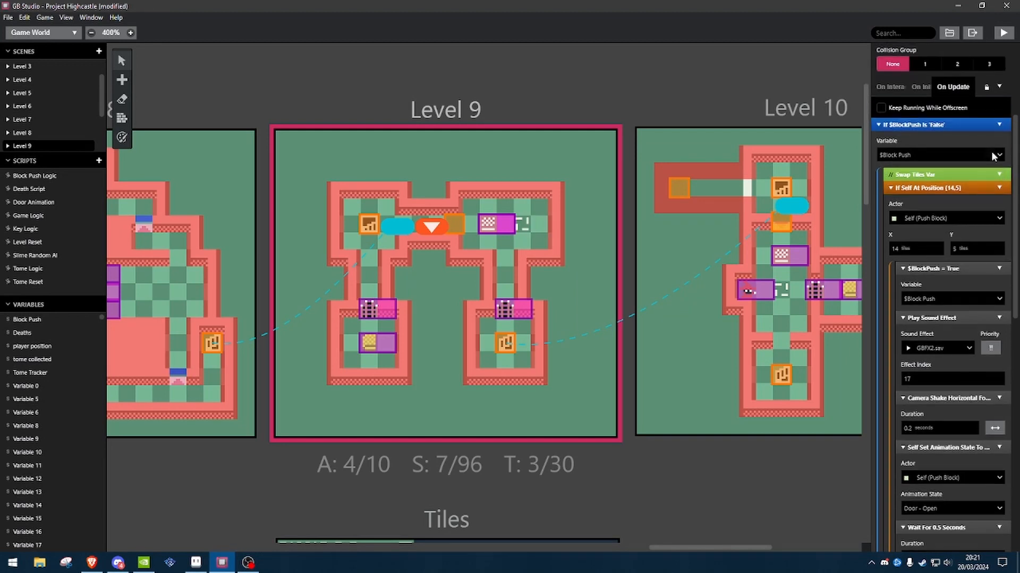
scroll(up, 3)
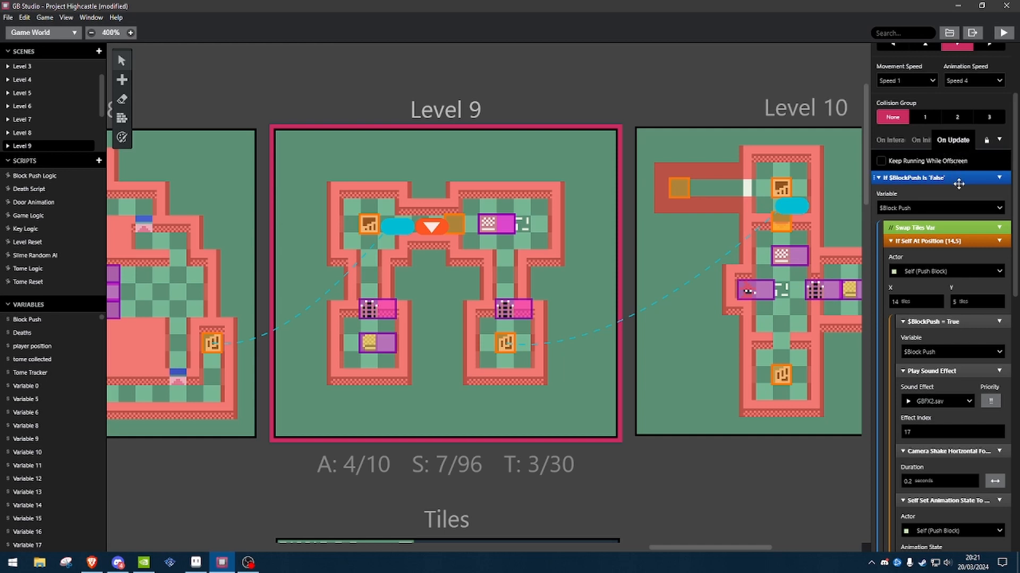
mouse_move(484, 232)
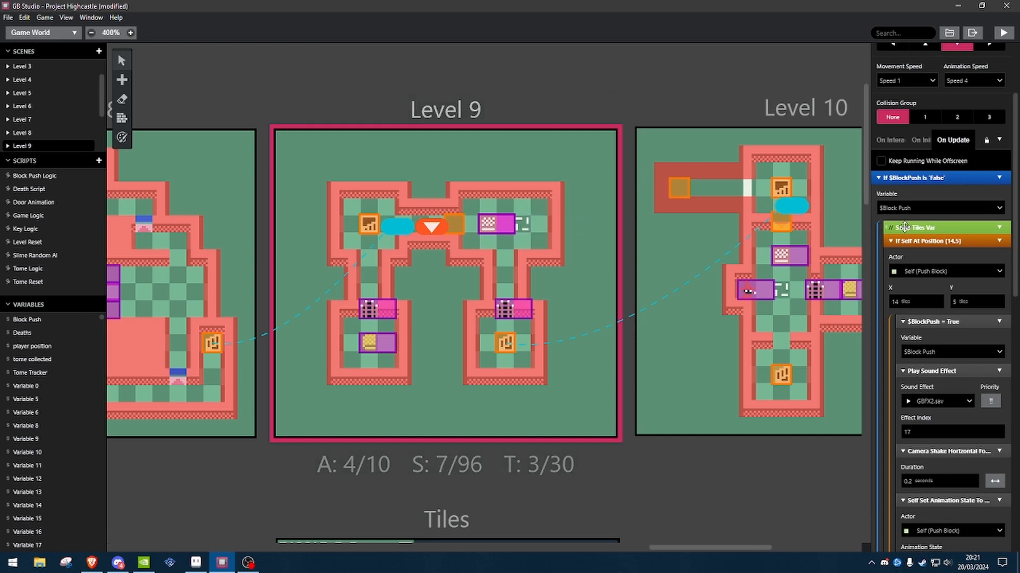
mouse_move(1011, 227)
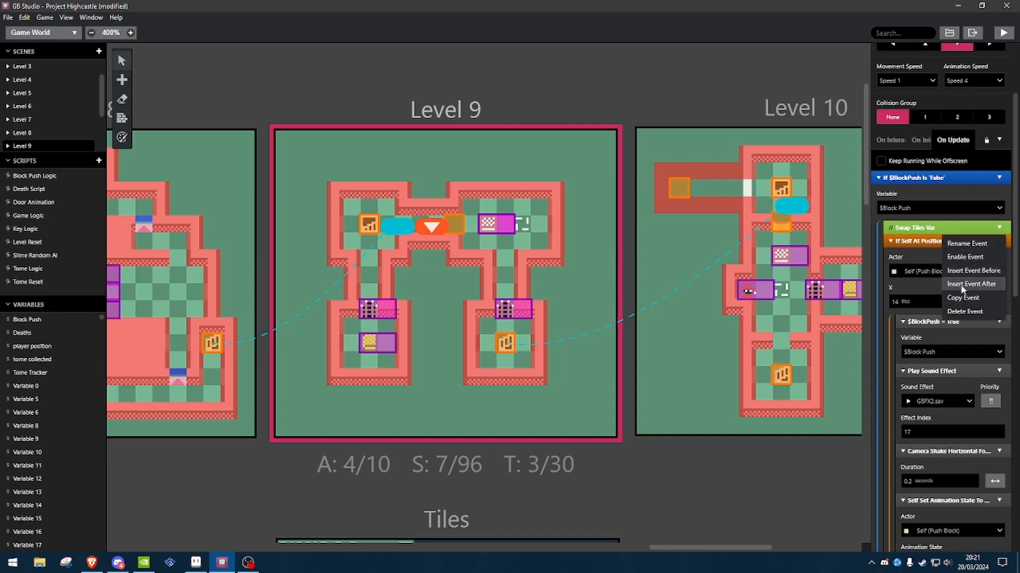
click(973, 284)
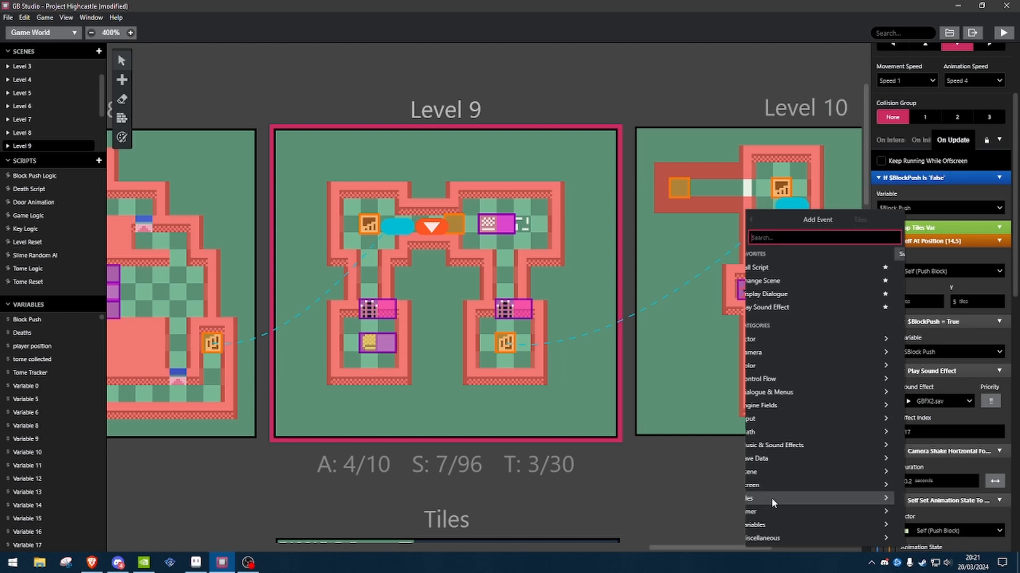
click(751, 498)
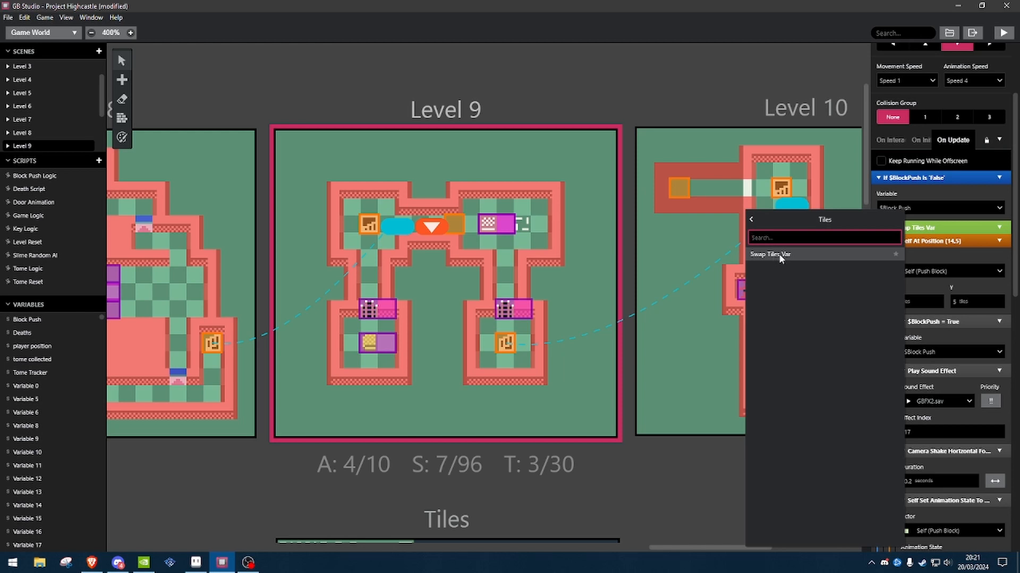
click(770, 254)
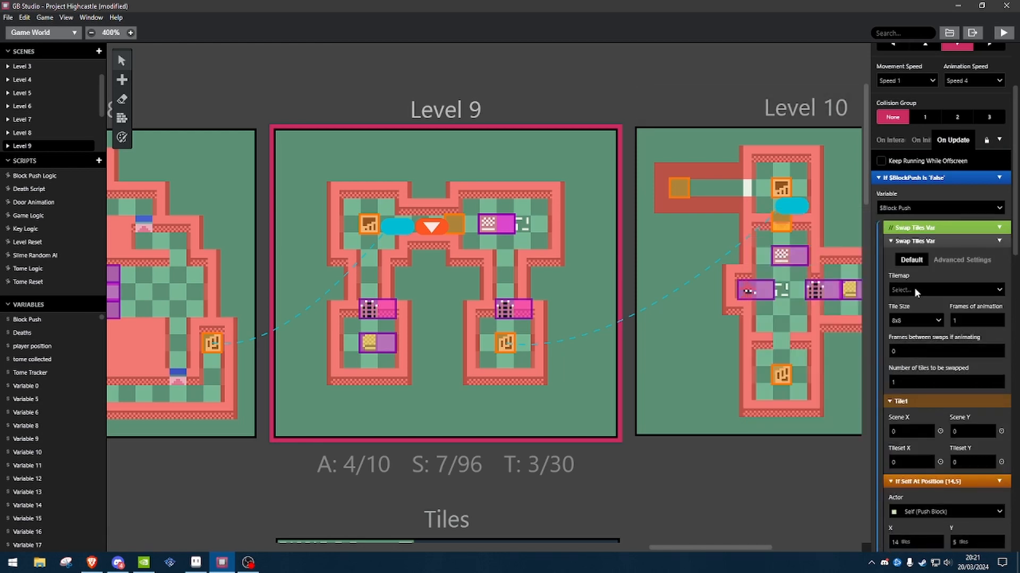
Set the new event's source Tilemap to tiles.
click(942, 290)
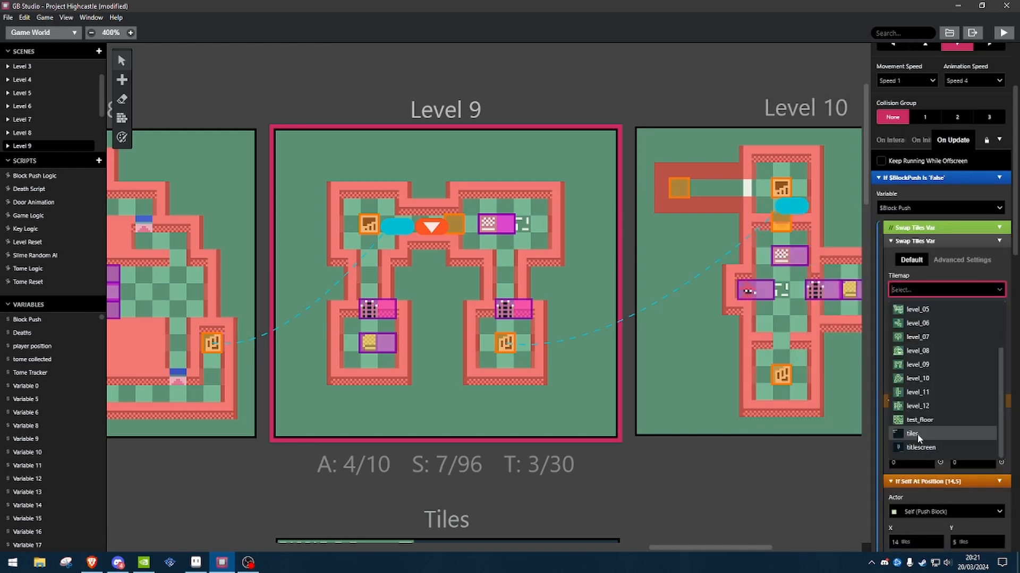
click(917, 434)
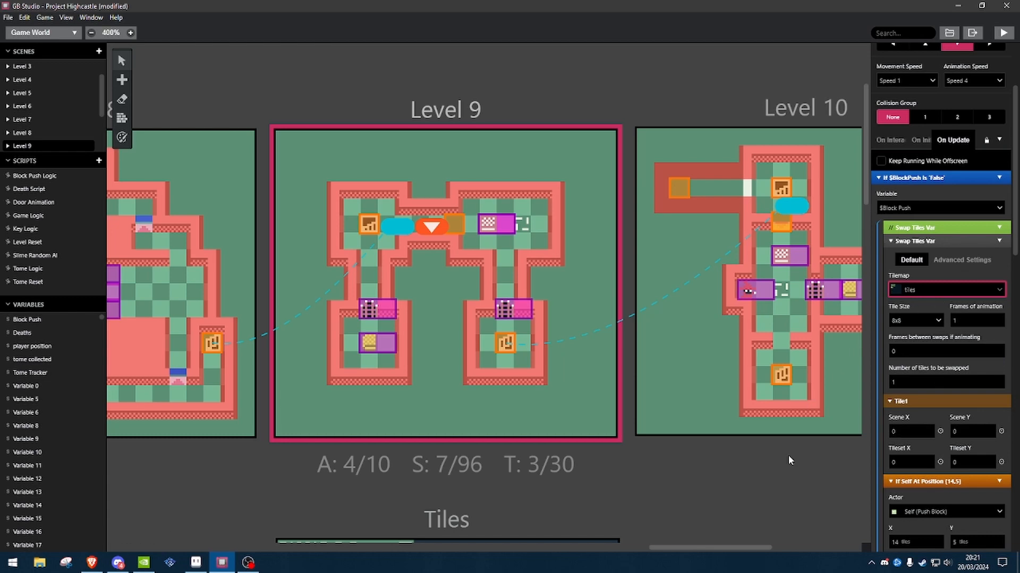
scroll(down, 3)
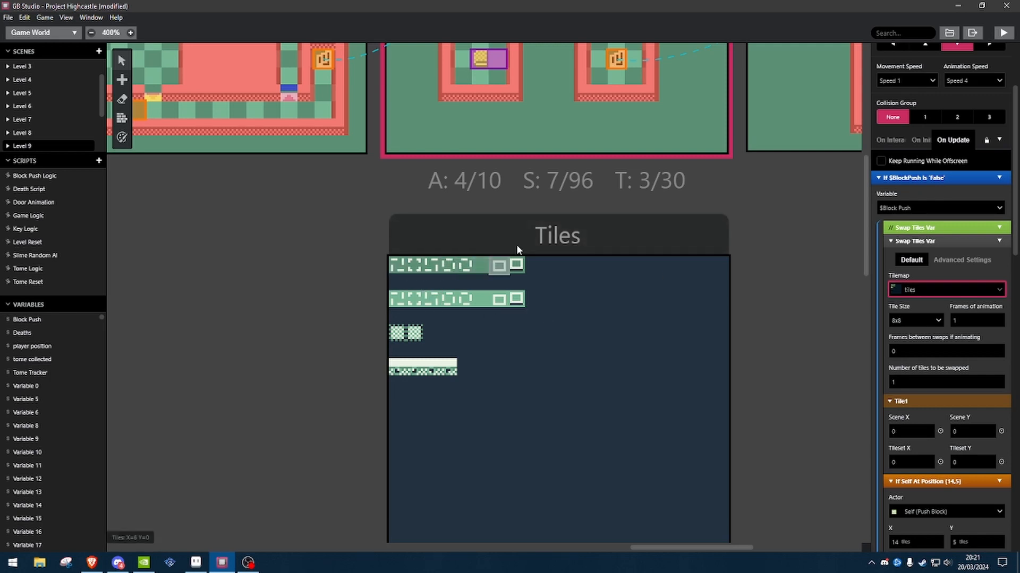
mouse_move(510, 266)
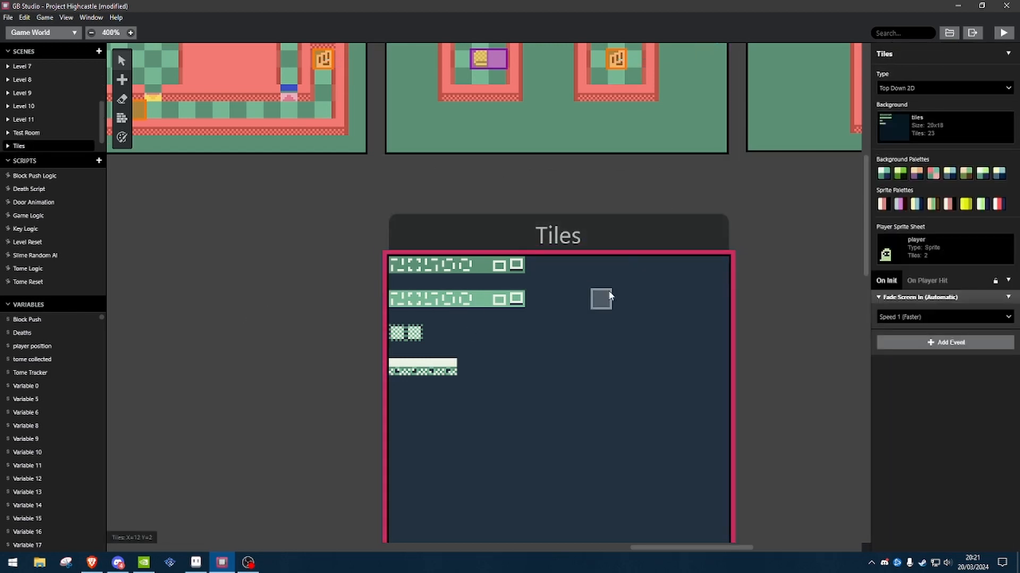
mouse_move(739, 233)
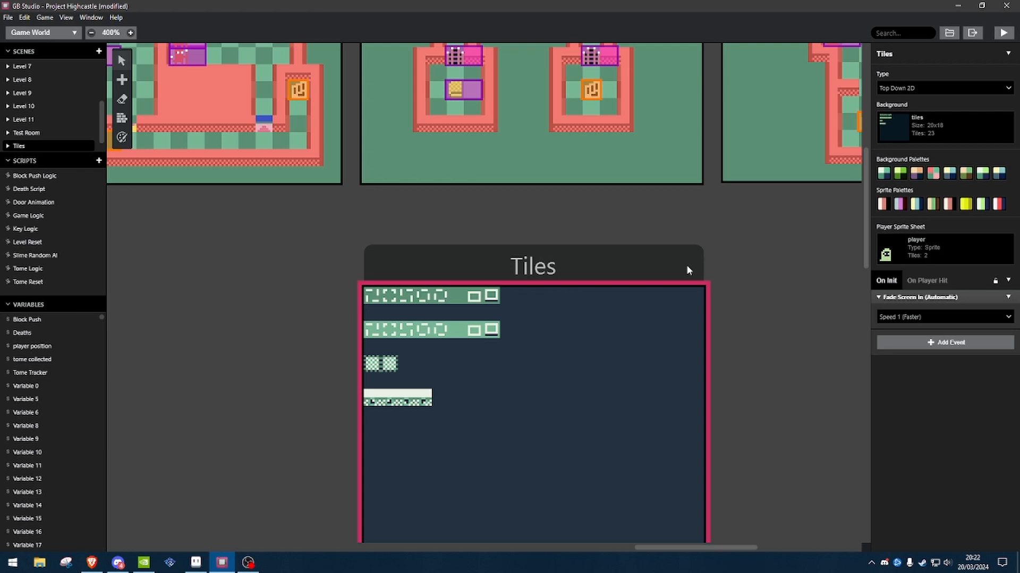
mouse_move(708, 263)
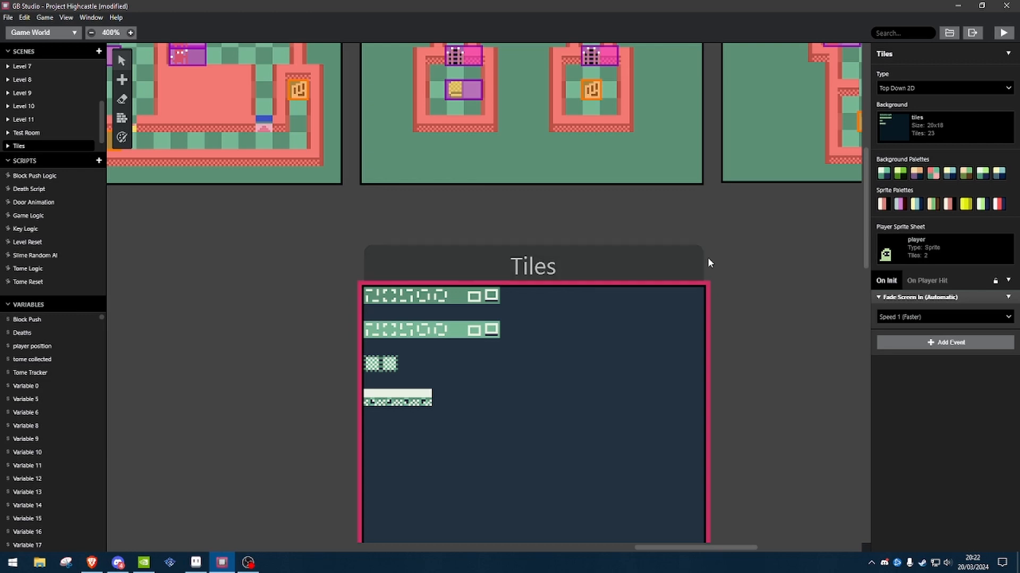
mouse_move(939, 92)
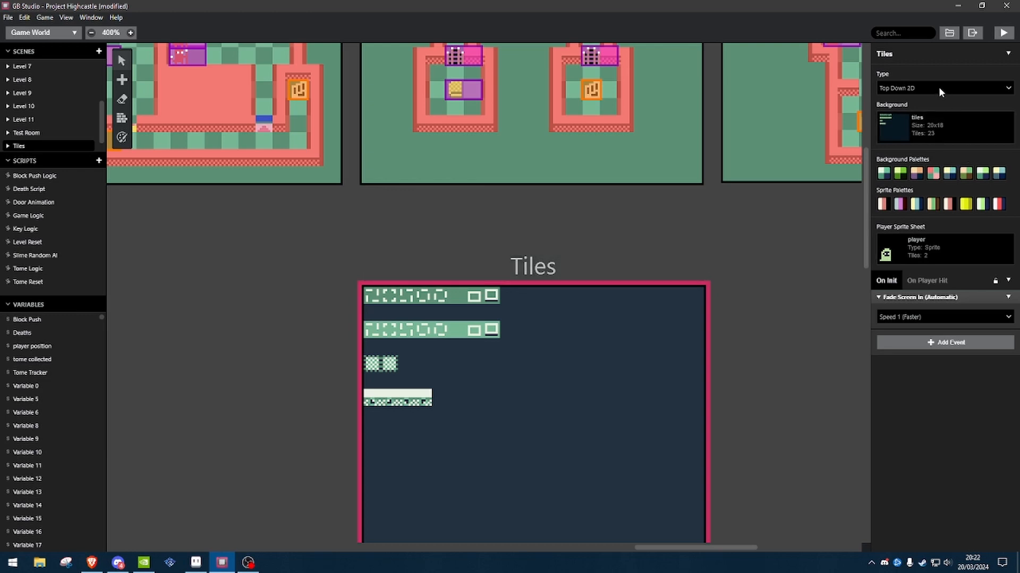
Switch the Tiles scene type from Top Down 2D to Logo.
click(942, 88)
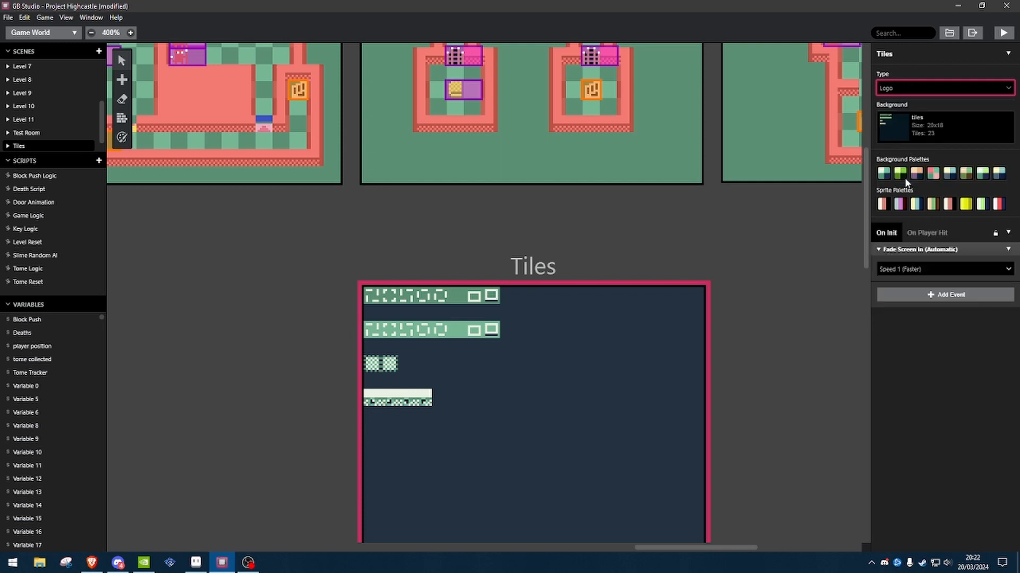
click(943, 87)
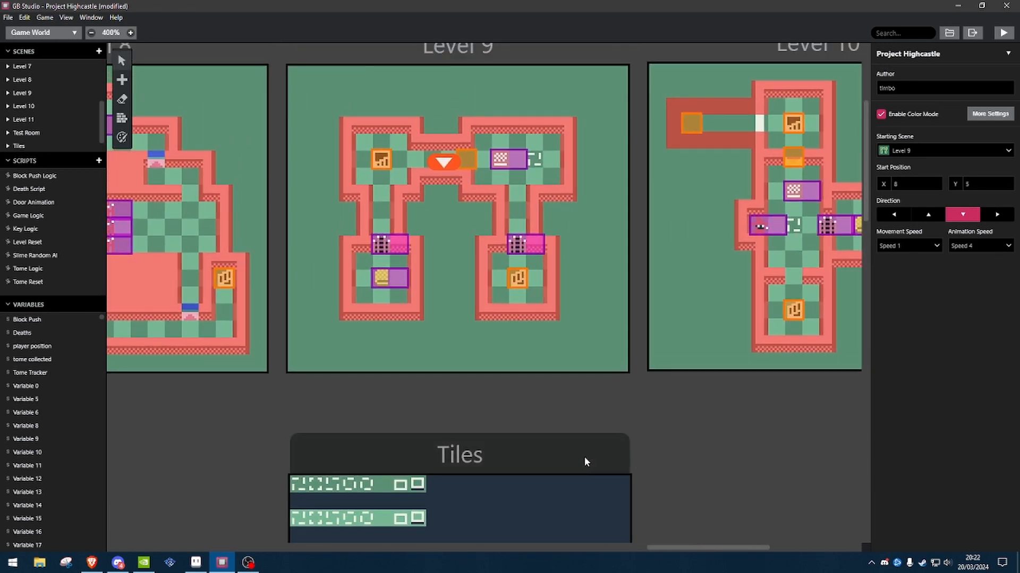
mouse_move(533, 161)
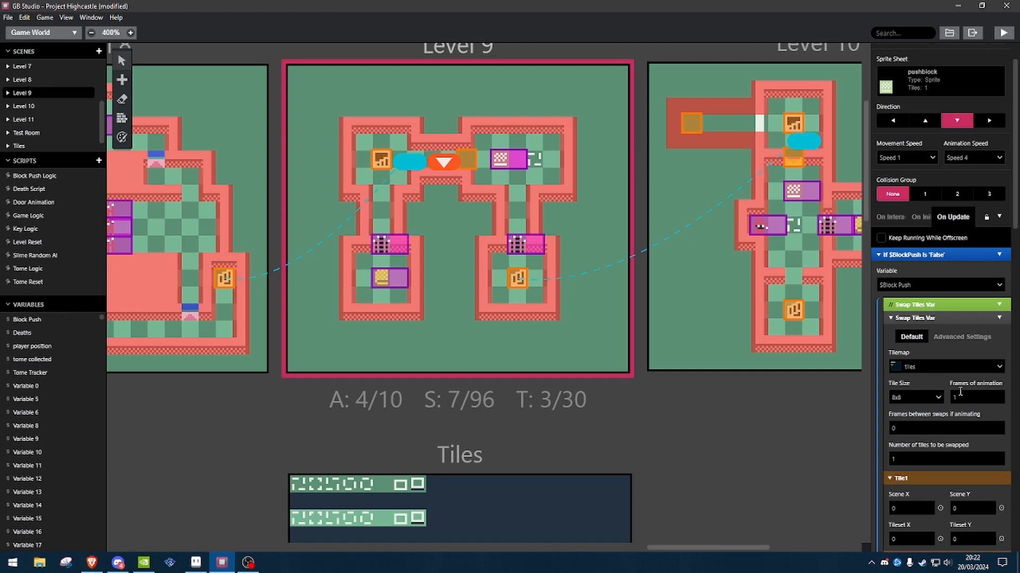
Set Swap Tiles Var to 5 animation frames and 7 frames between swaps.
scroll(down, 3)
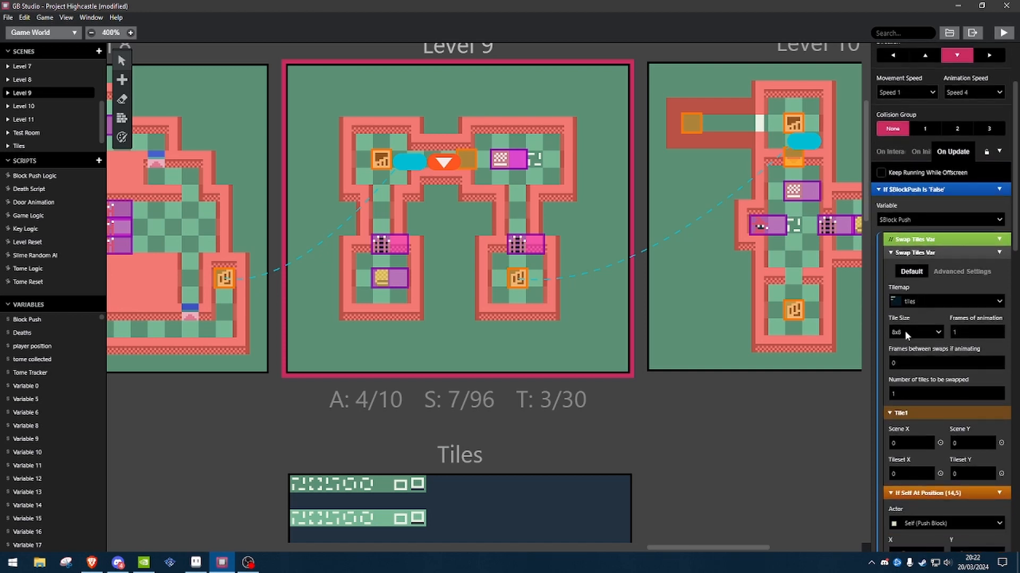
click(914, 333)
text(5)
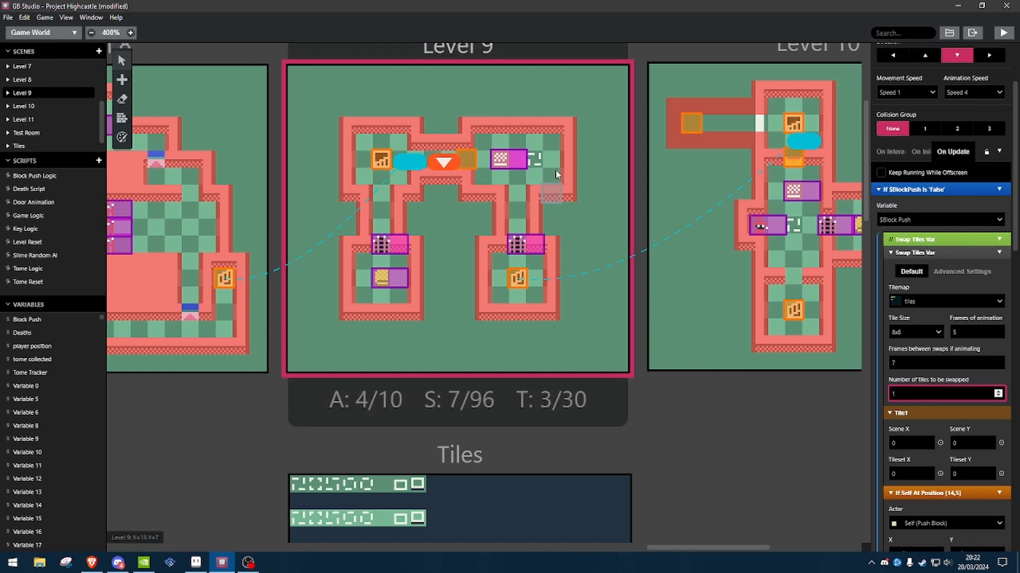
mouse_move(791, 502)
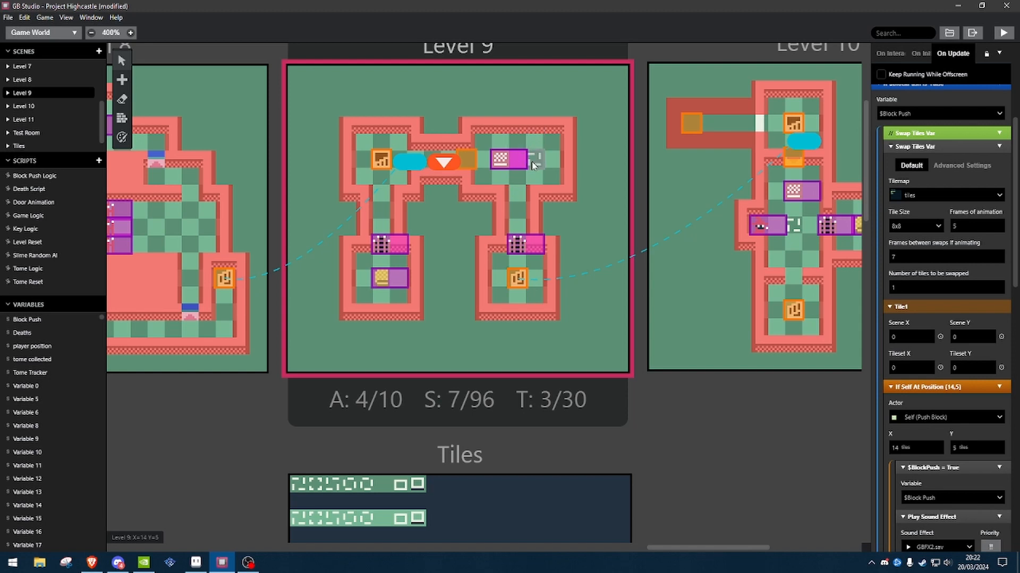
mouse_move(542, 160)
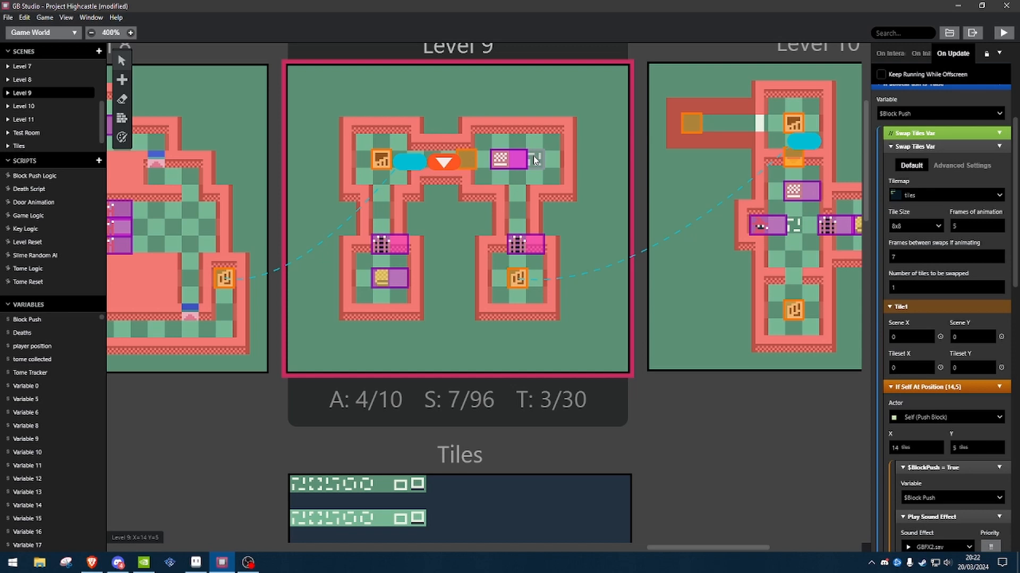
mouse_move(539, 162)
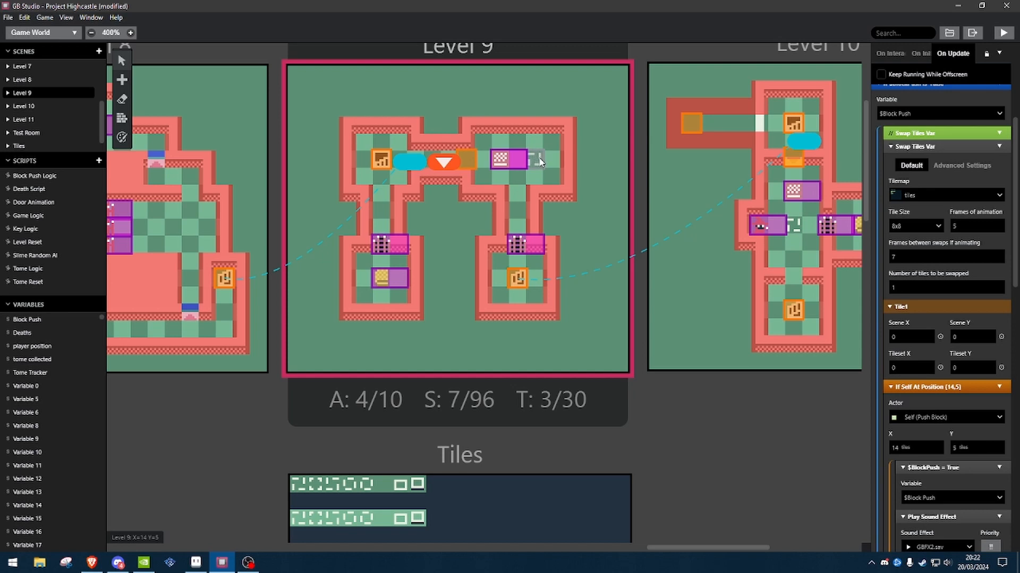
mouse_move(488, 130)
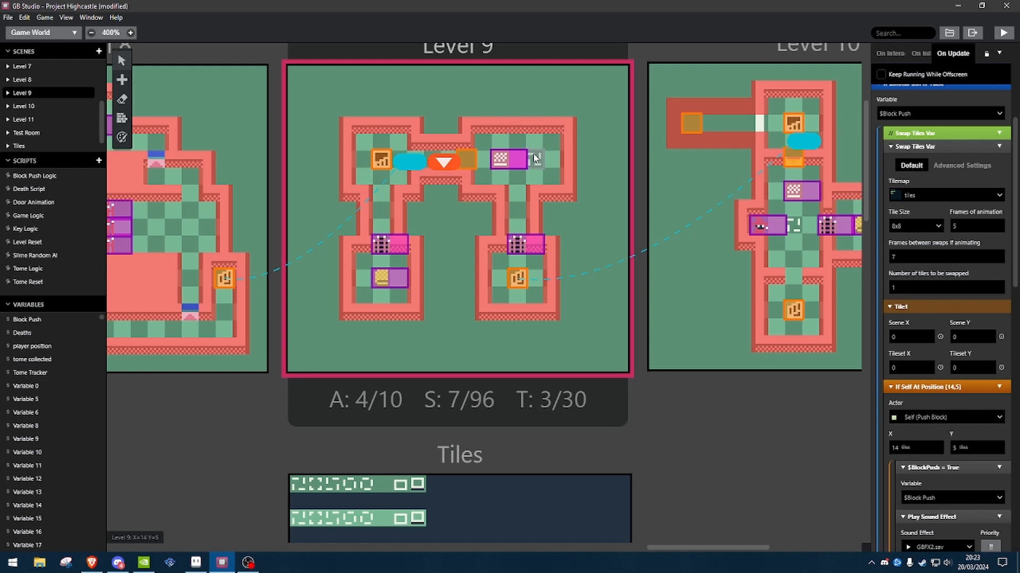
mouse_move(535, 165)
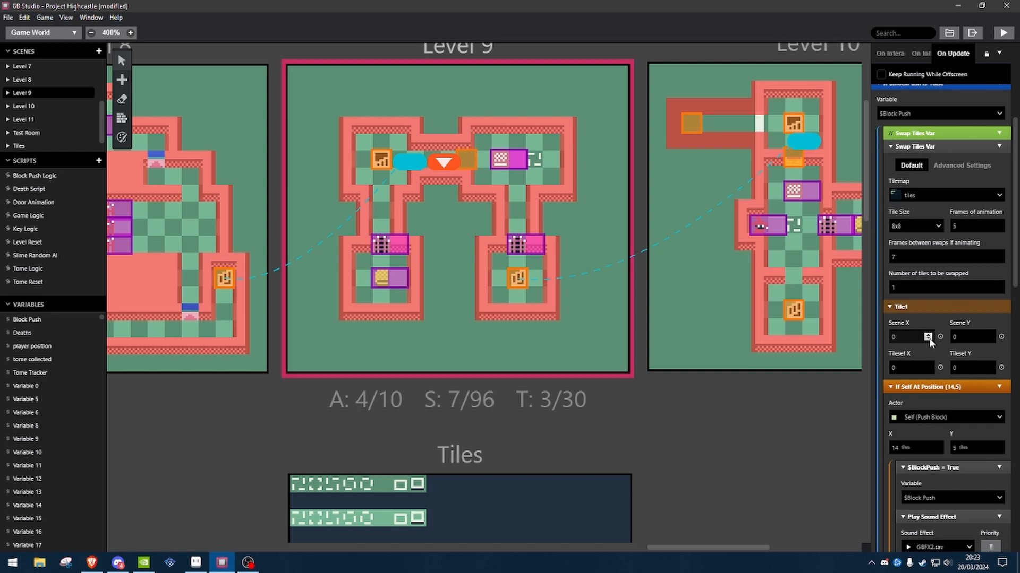
mouse_move(533, 161)
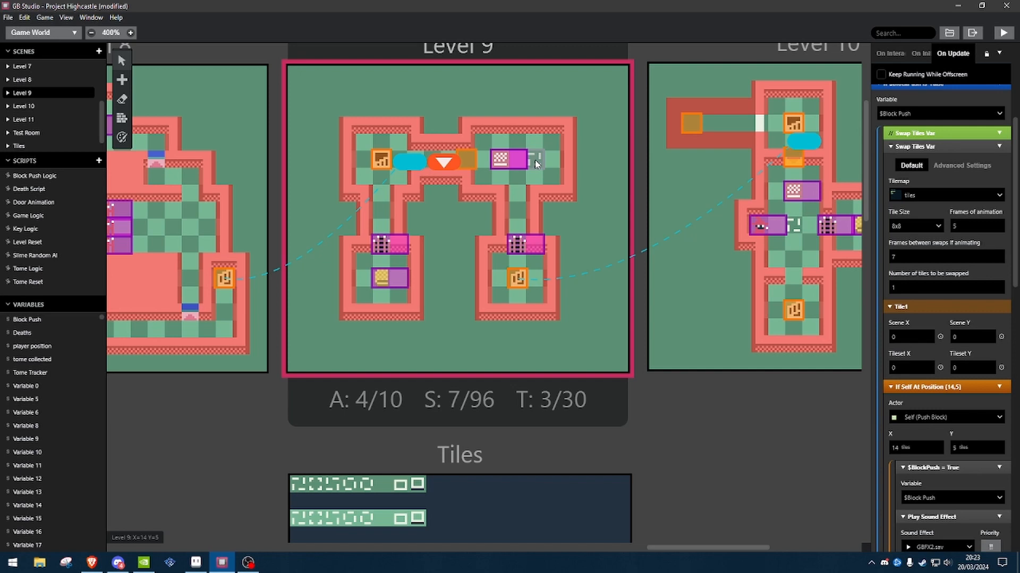
Target Tile1 at Scene X 14, Scene Y 5 in Swap Tiles Var.
click(910, 337)
text(5)
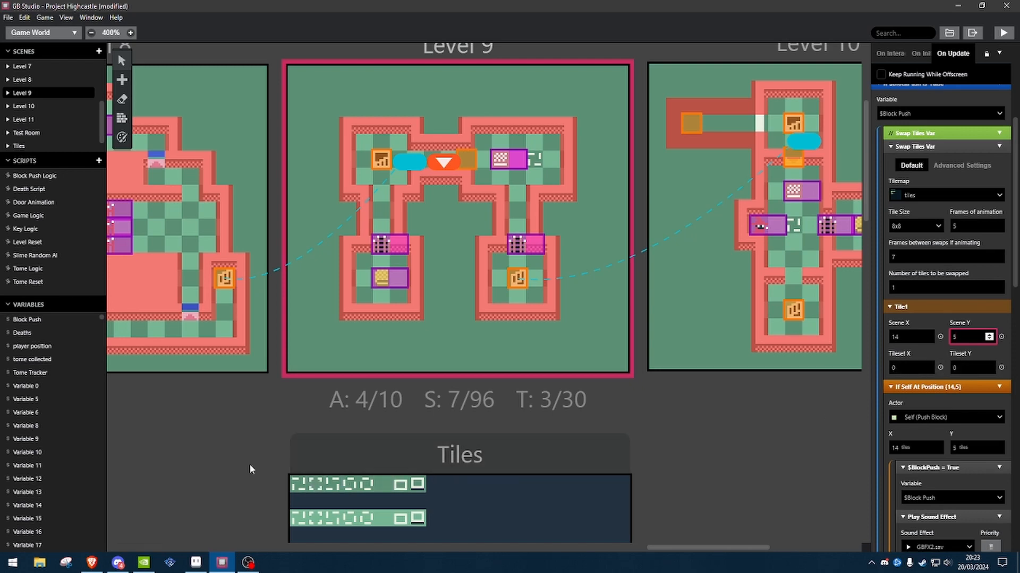
scroll(down, 3)
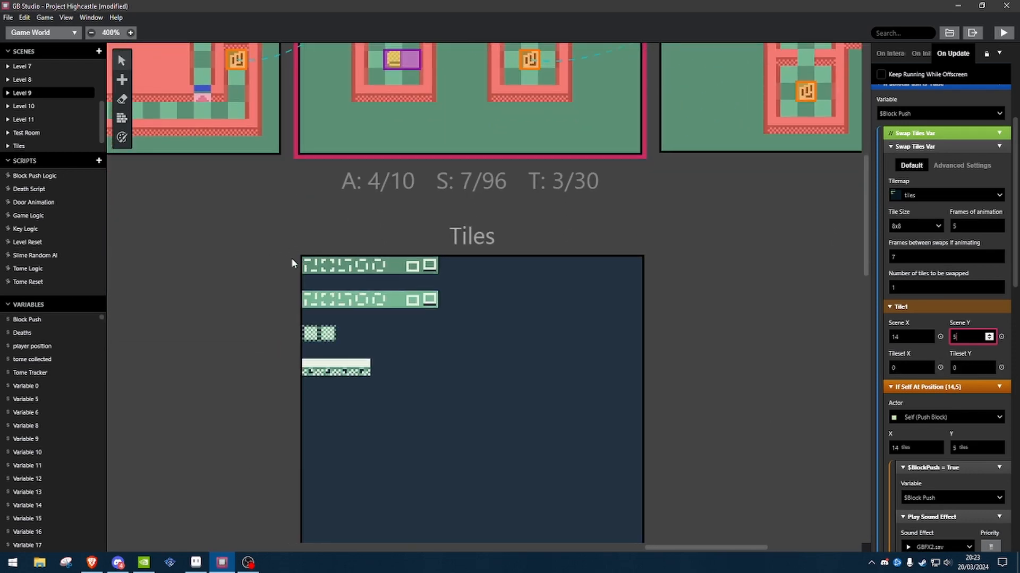
mouse_move(310, 270)
text(2)
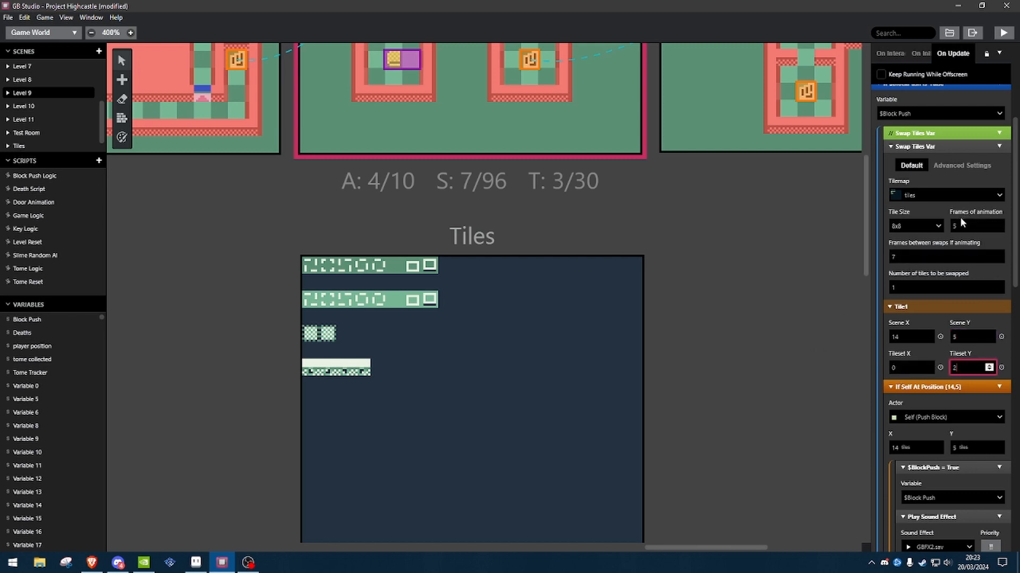
mouse_move(313, 299)
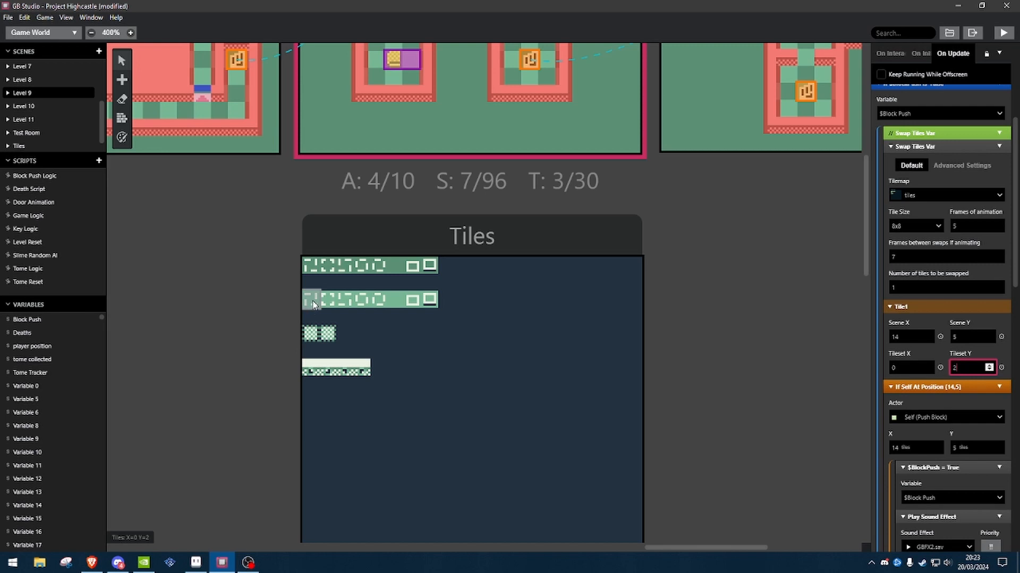
mouse_move(347, 304)
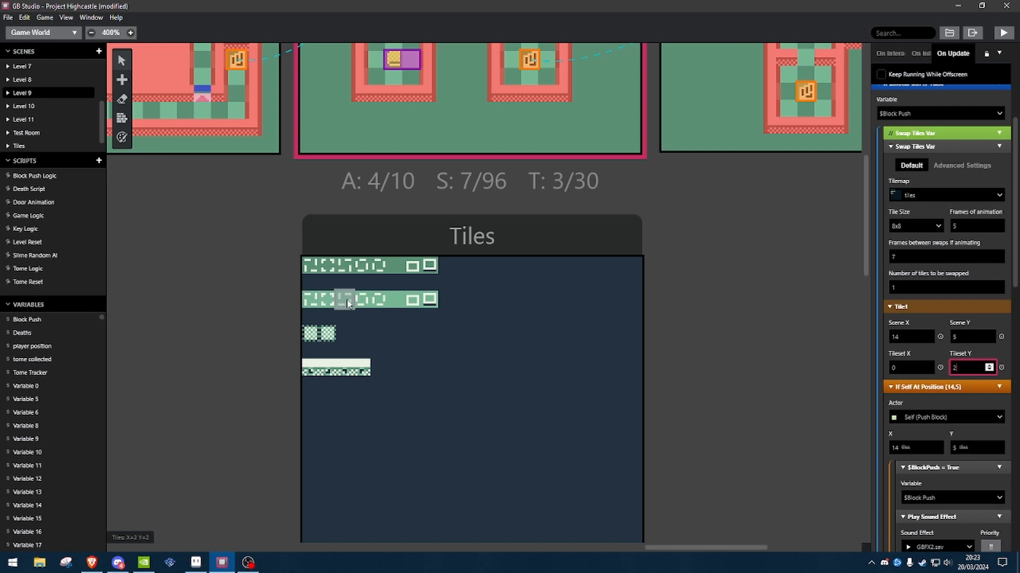
mouse_move(367, 300)
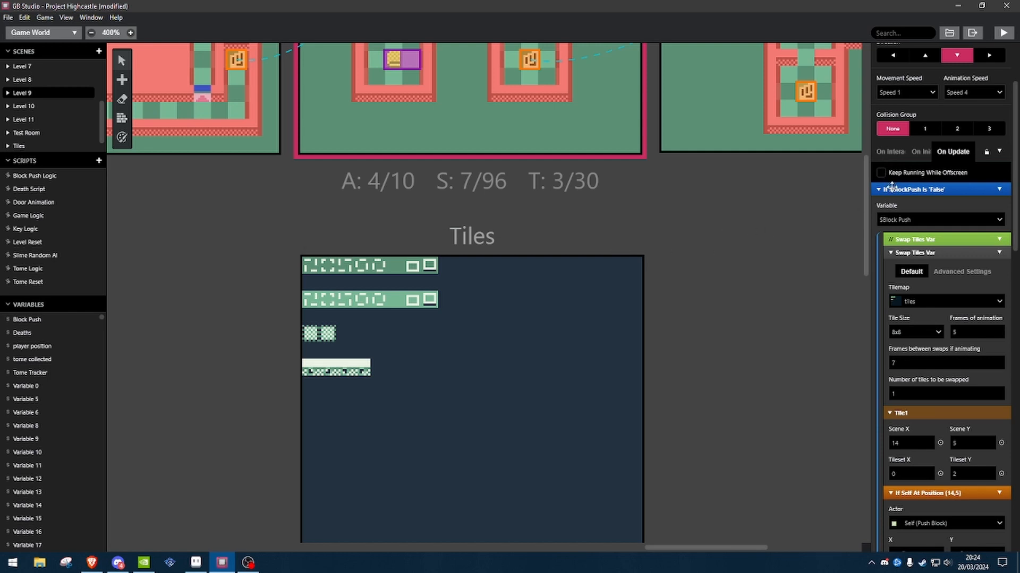
mouse_move(740, 336)
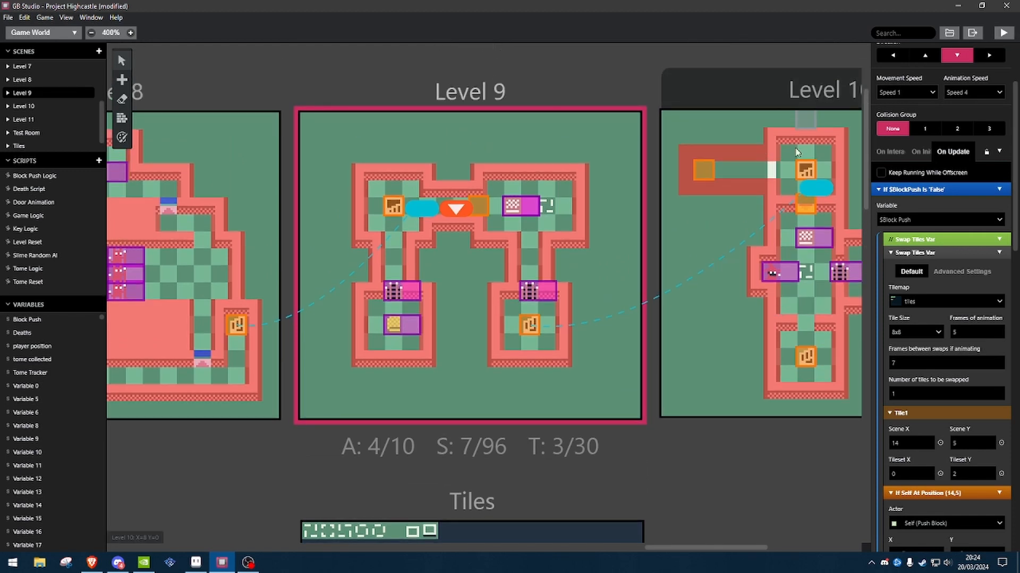
Bring the Tiles scene's properties into the right panel.
click(1003, 32)
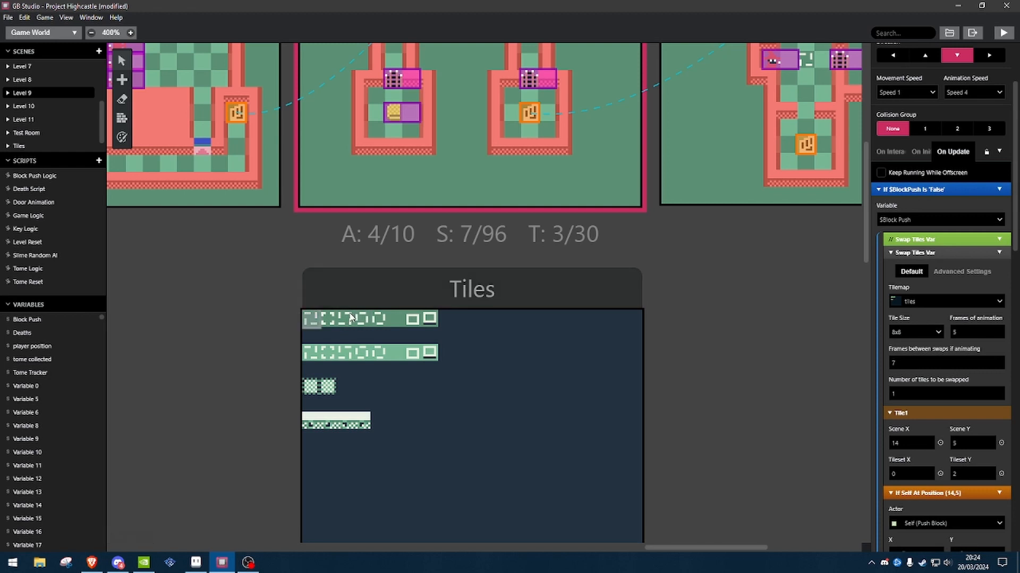
mouse_move(361, 318)
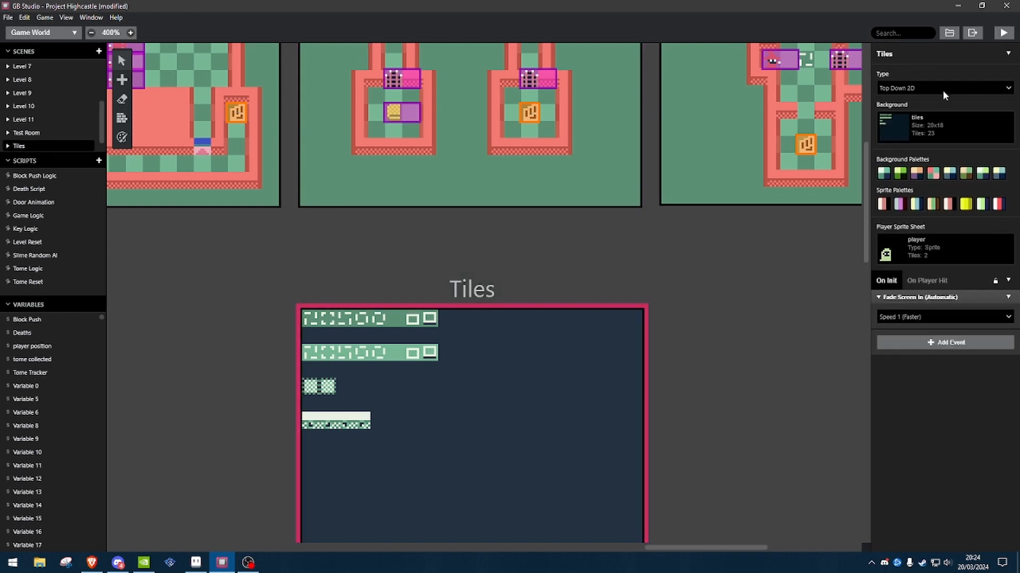
Change the Tiles scene's Type dropdown to Logo.
click(943, 88)
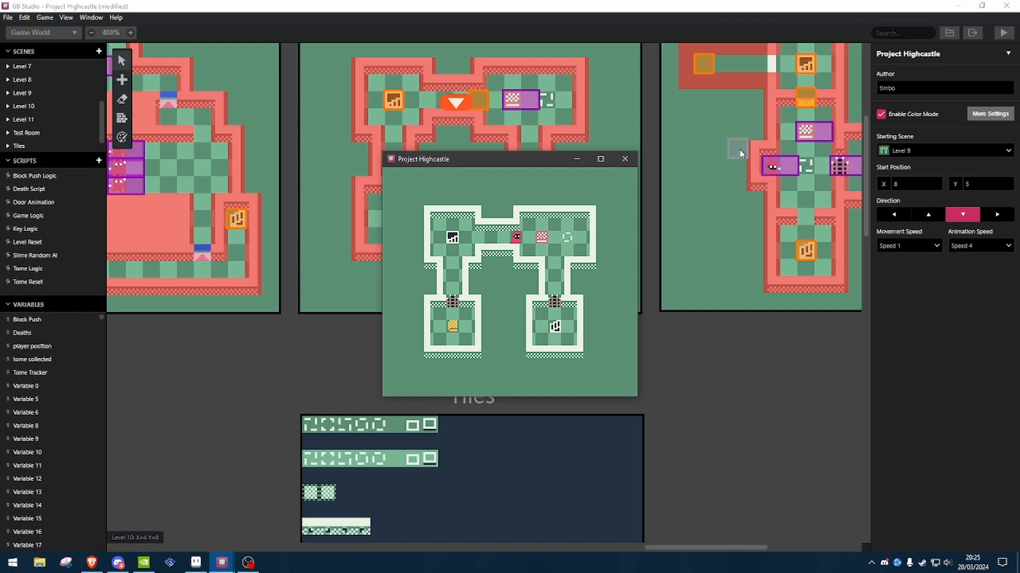
mouse_move(271, 544)
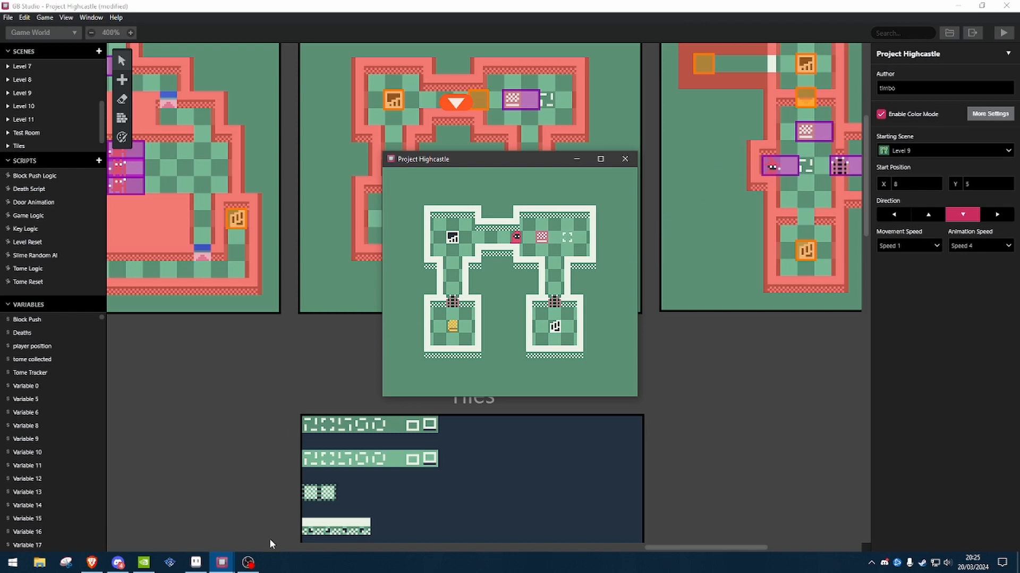